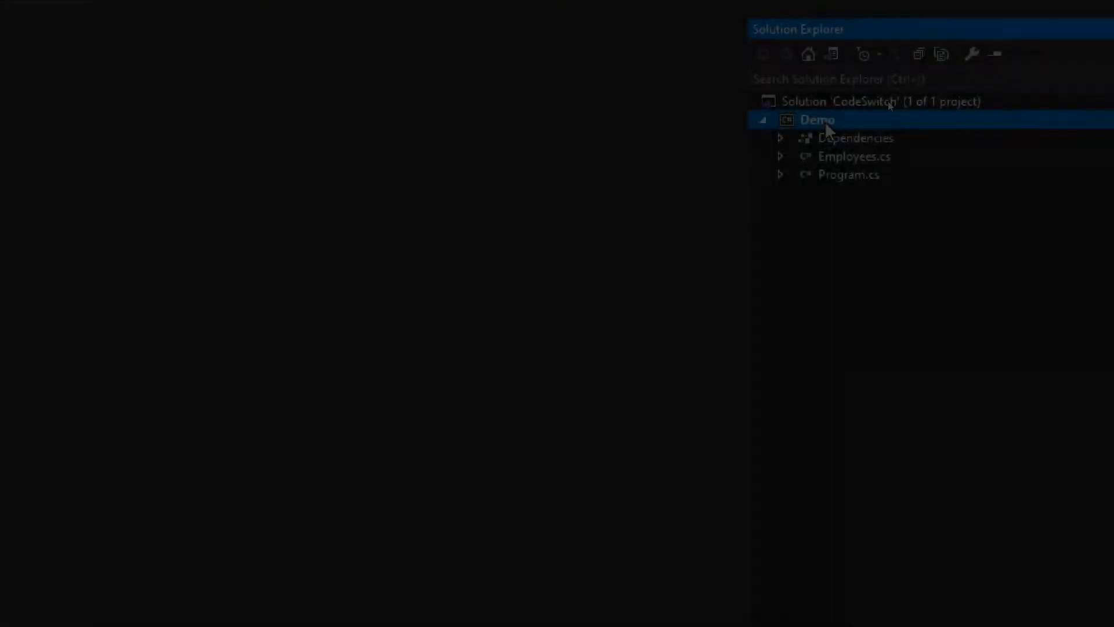
Step: Copy the full Employees class code from Employees.cs in Visual Studio
click(854, 156)
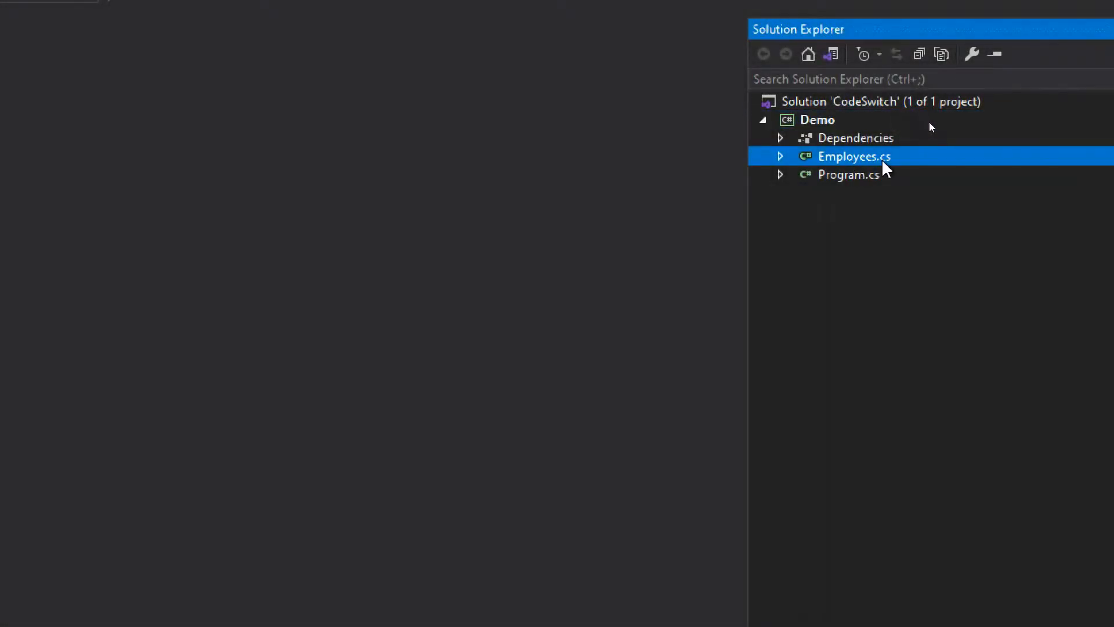
double_click(855, 157)
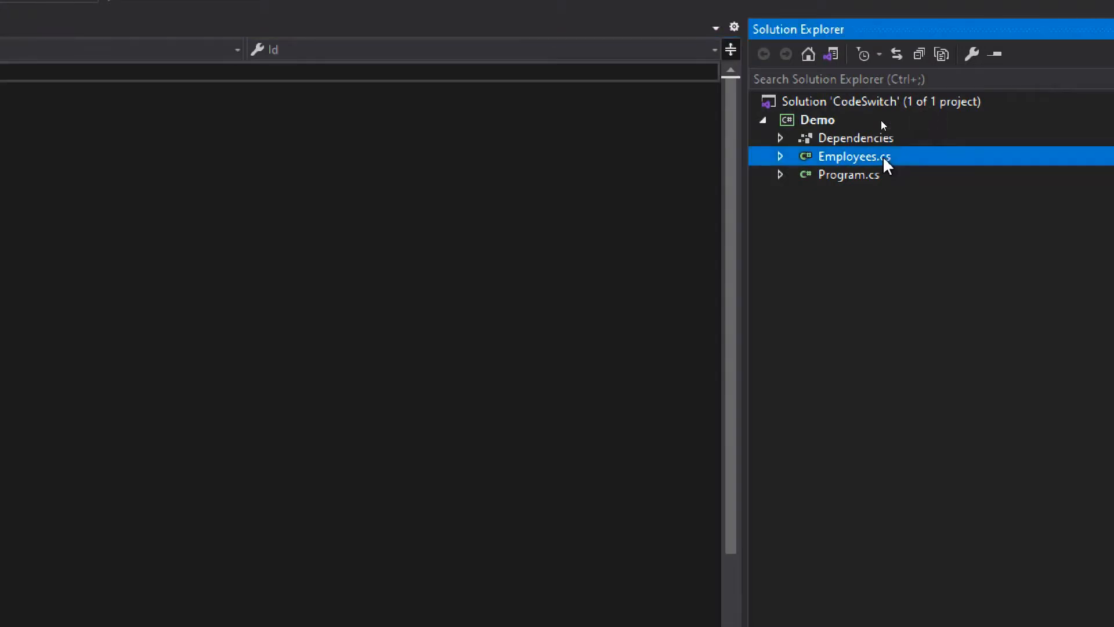
double_click(855, 157)
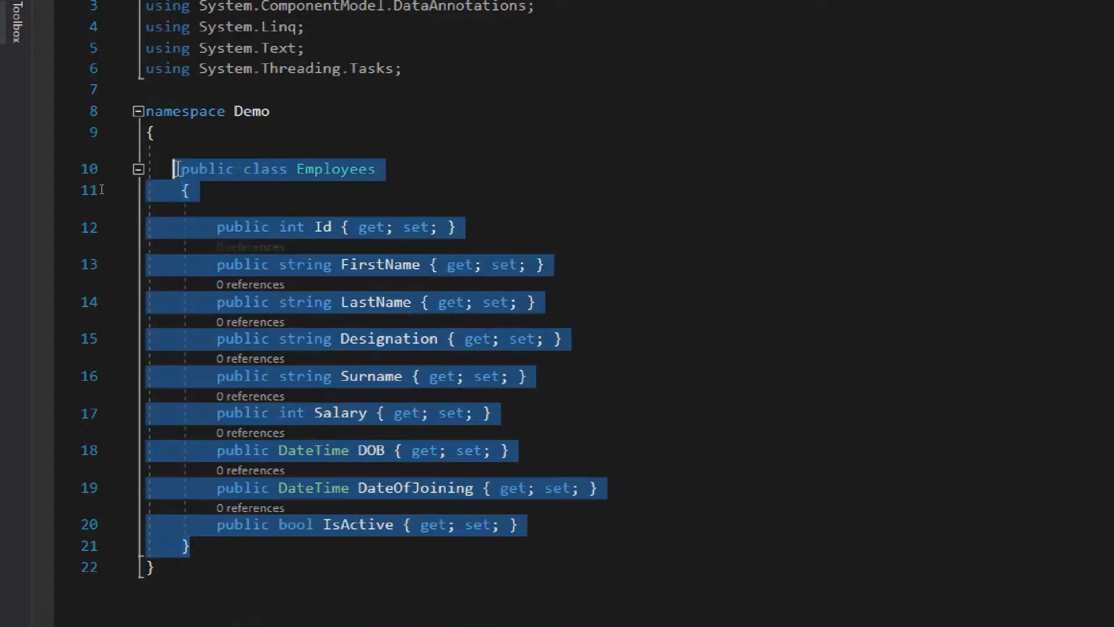
right_click(277, 169)
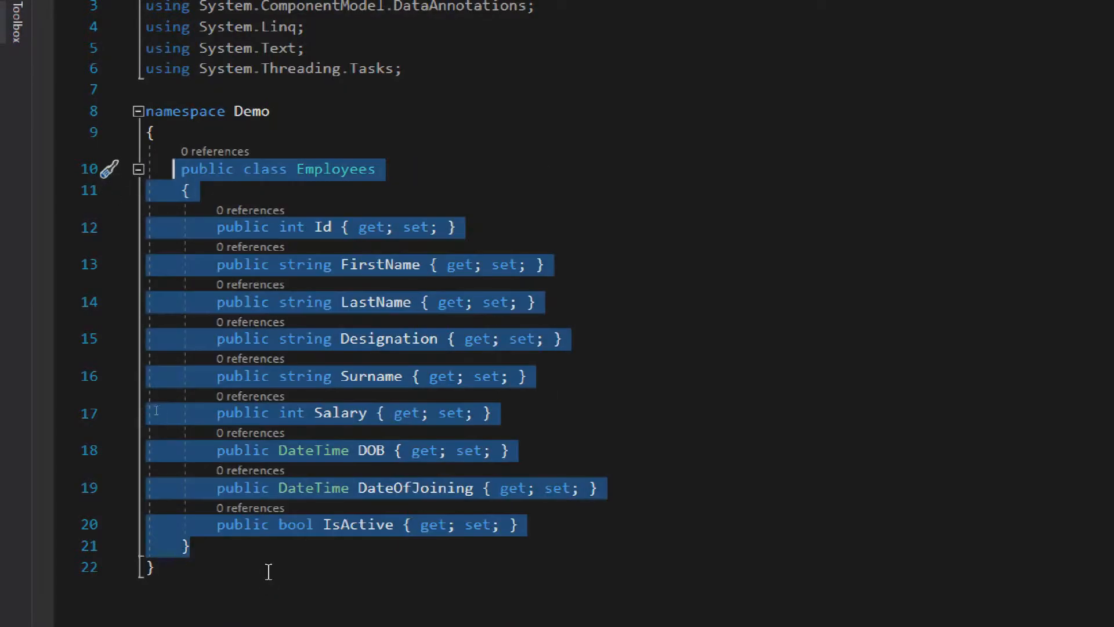
click(355, 612)
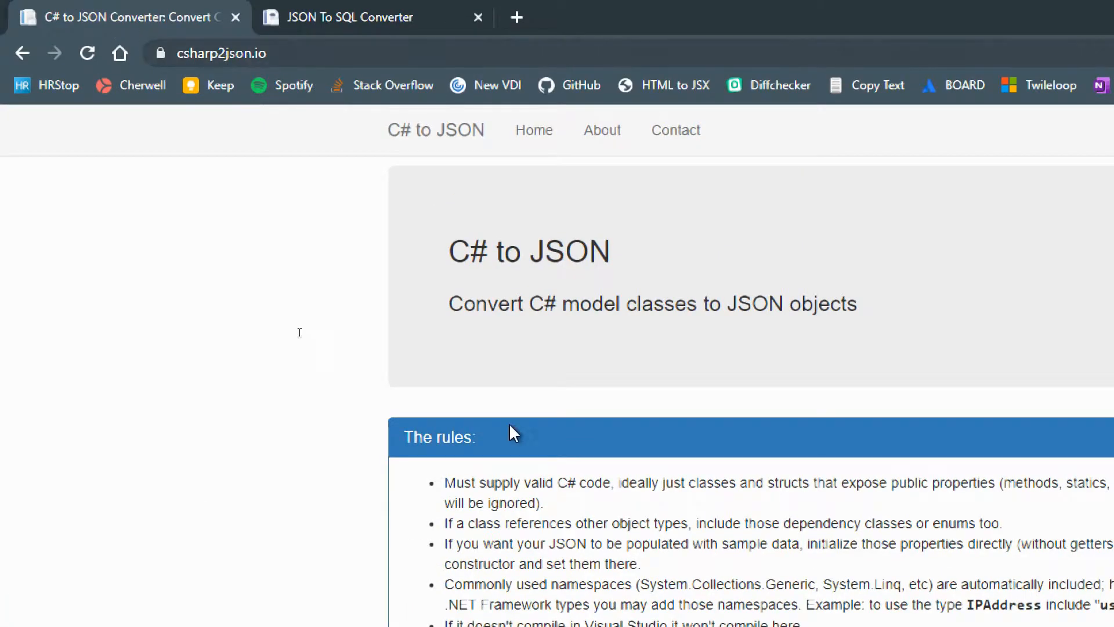
Step: Convert the pasted Employees class to JSON on csharp2json.io and grab the result
scroll(down, 3)
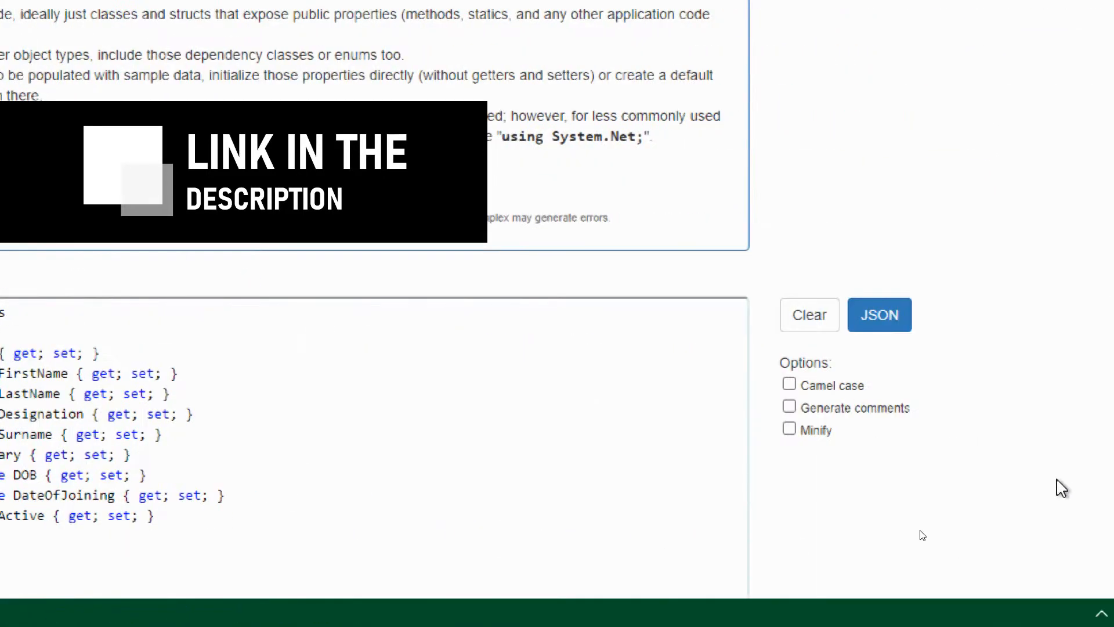
click(879, 314)
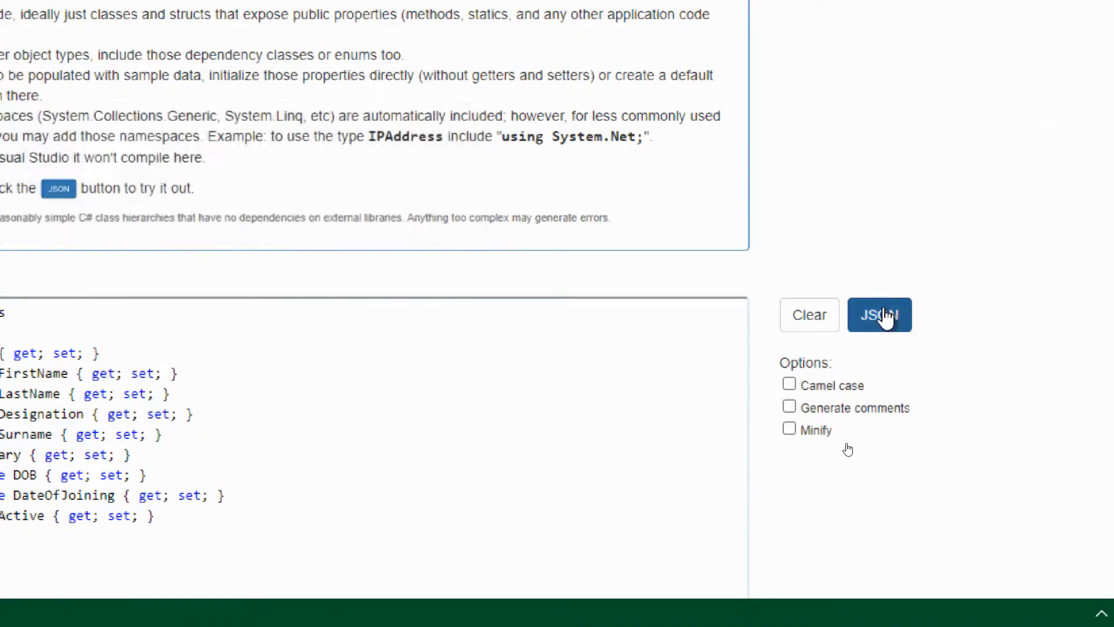
click(879, 314)
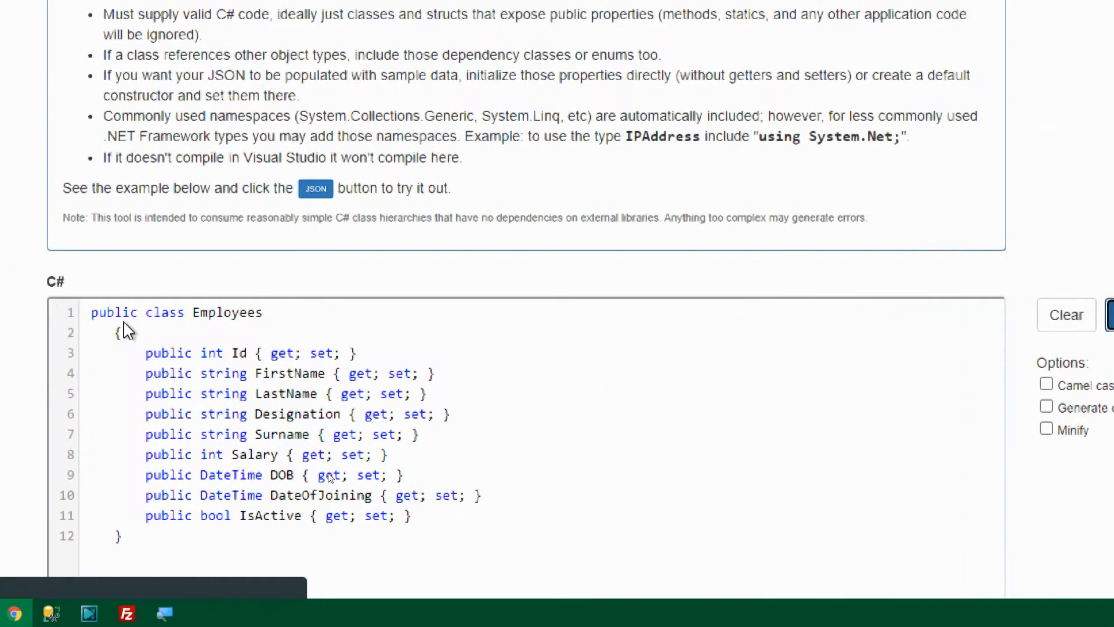
click(315, 188)
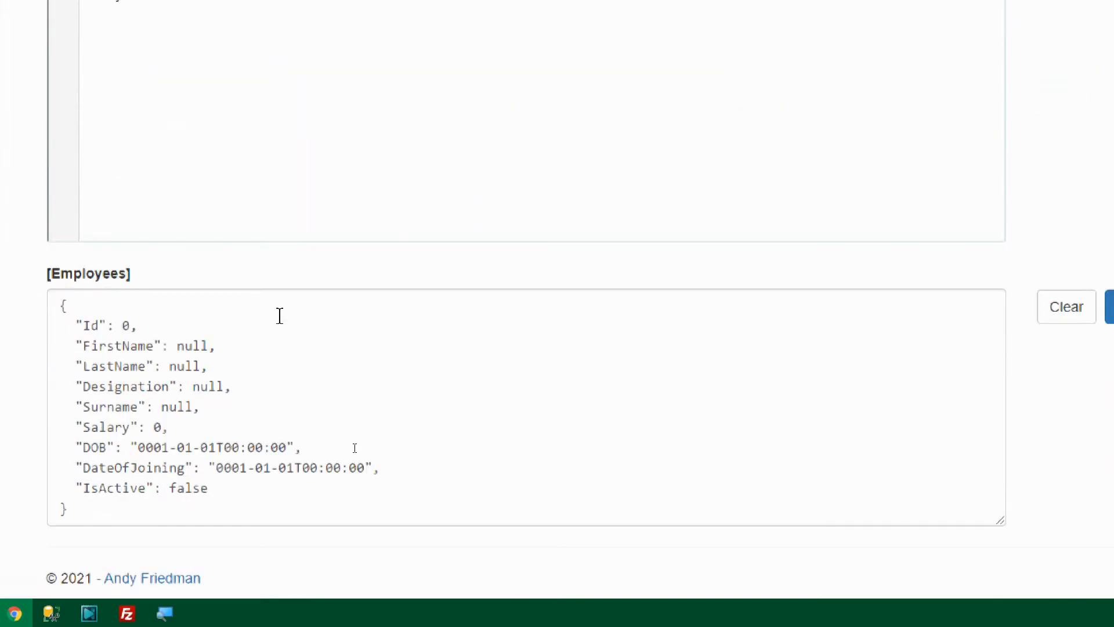
mouse_move(99, 520)
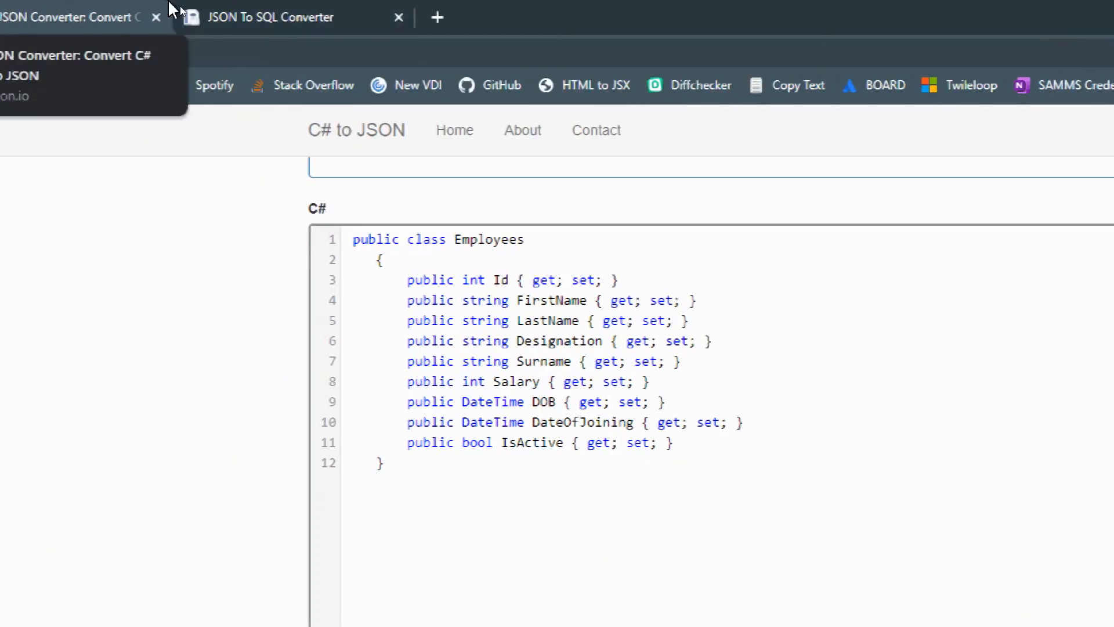
Step: Generate a CREATE TABLE MyNewTable script from the Employees JSON in the JSON To SQL Converter
click(272, 17)
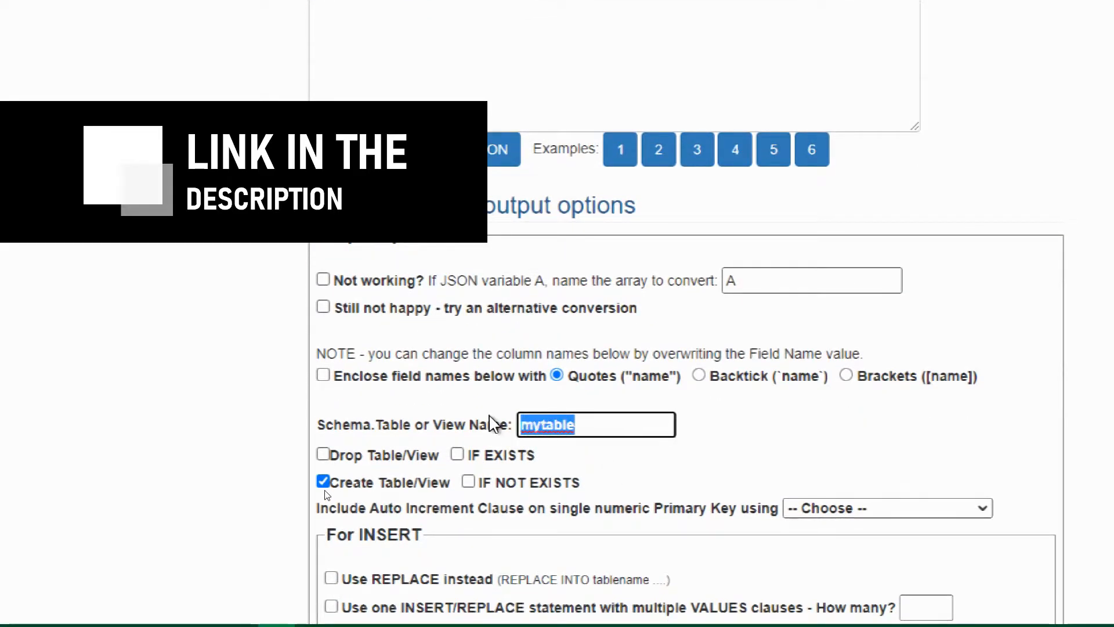
text(MyNewTab)
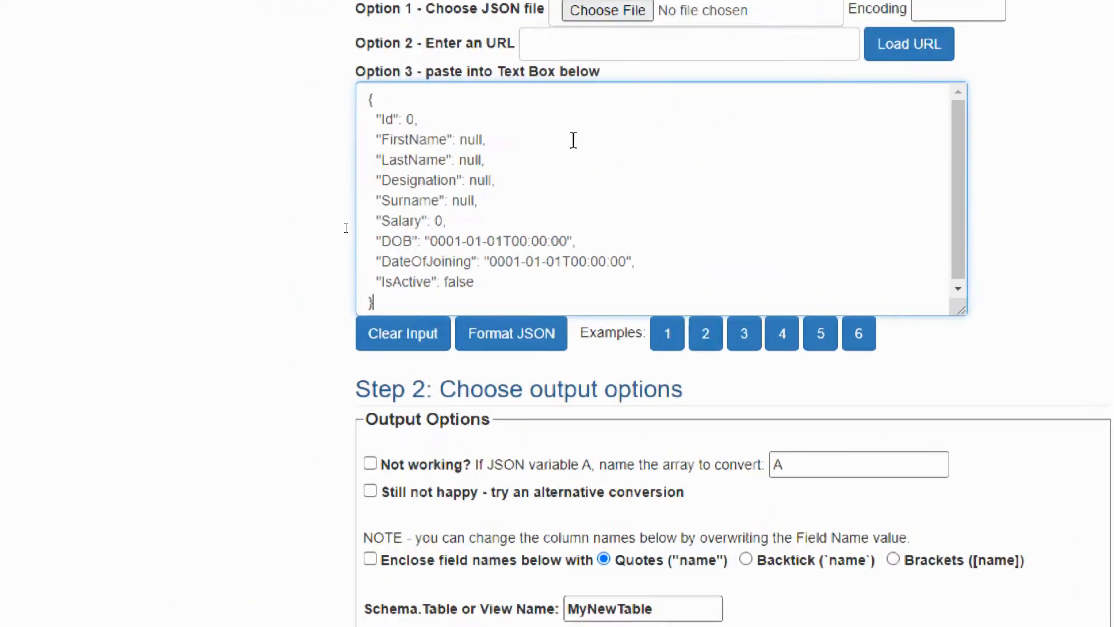
scroll(down, 3)
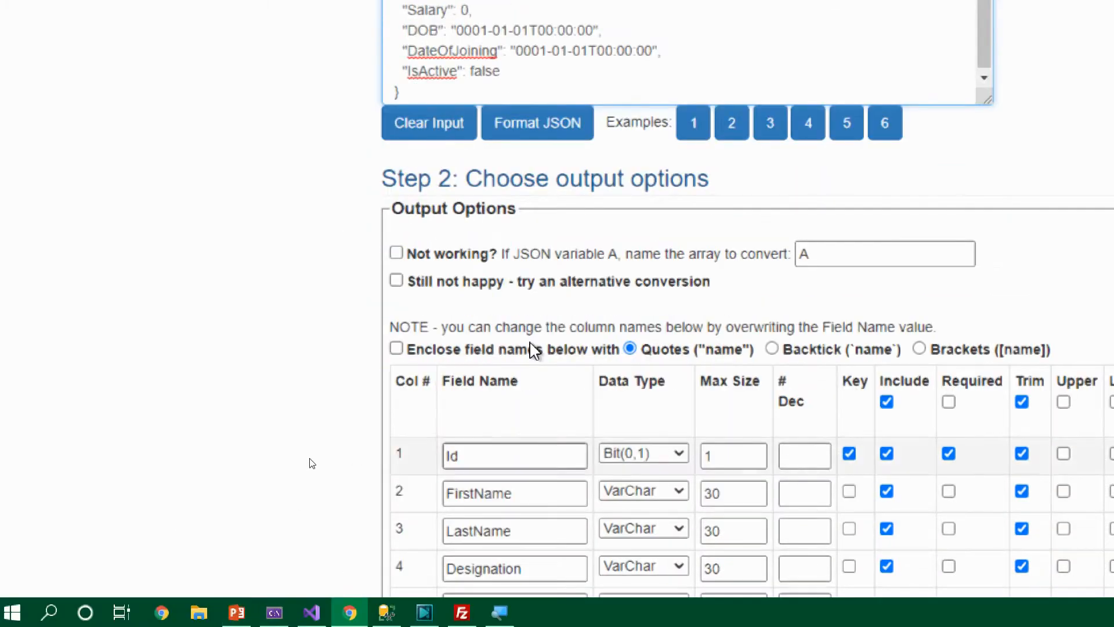
scroll(down, 3)
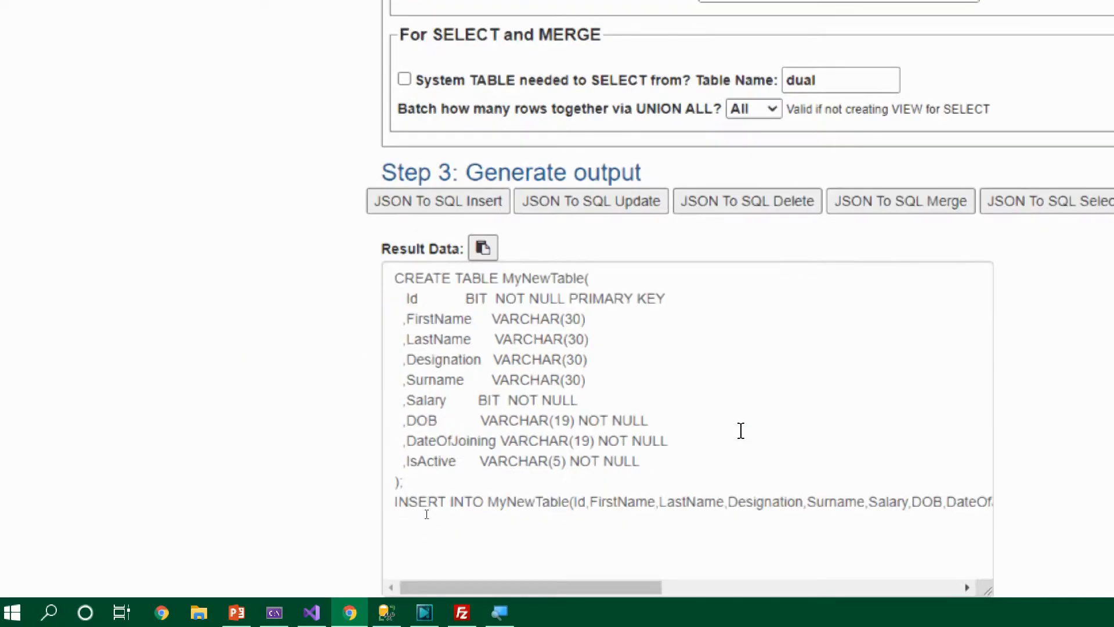
scroll(down, 3)
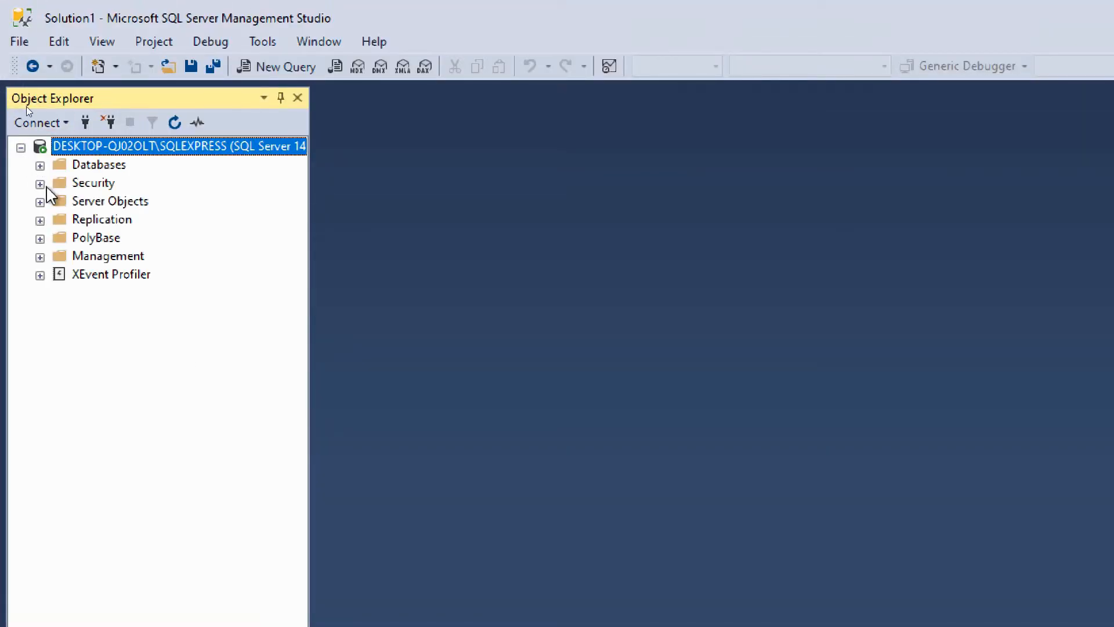
Step: Run the CREATE TABLE MyNewTable script against the Employees database
click(40, 164)
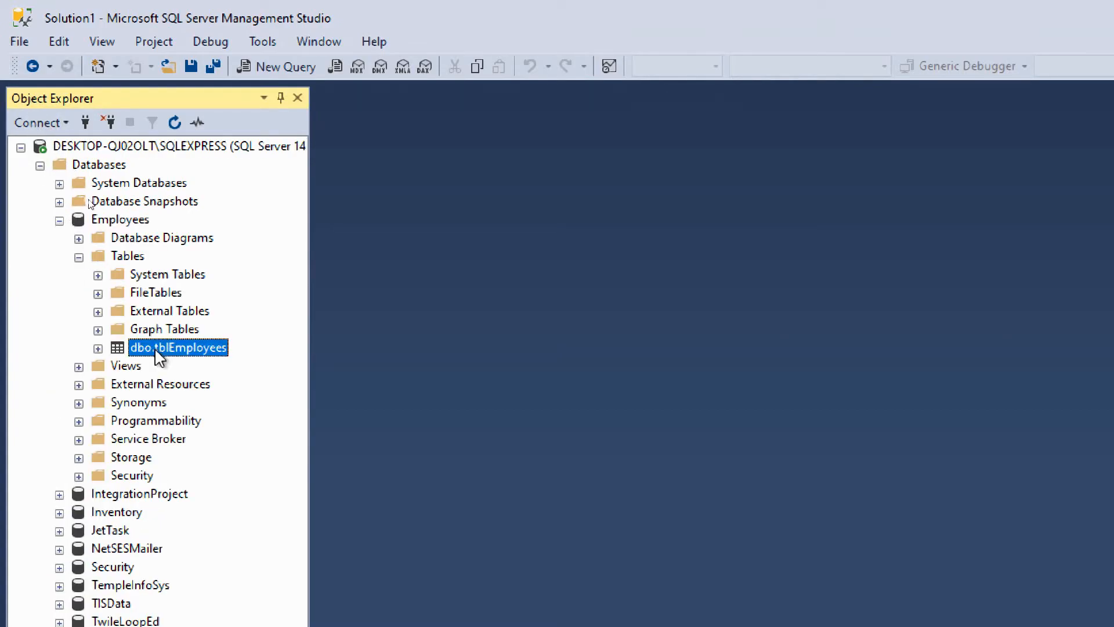
click(119, 220)
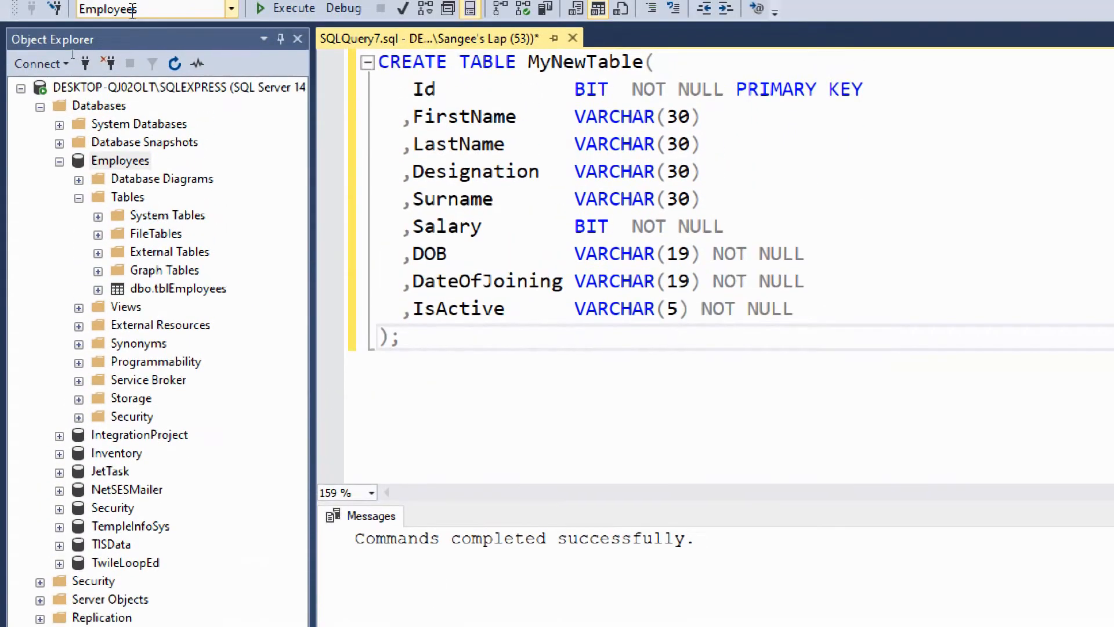
right_click(121, 161)
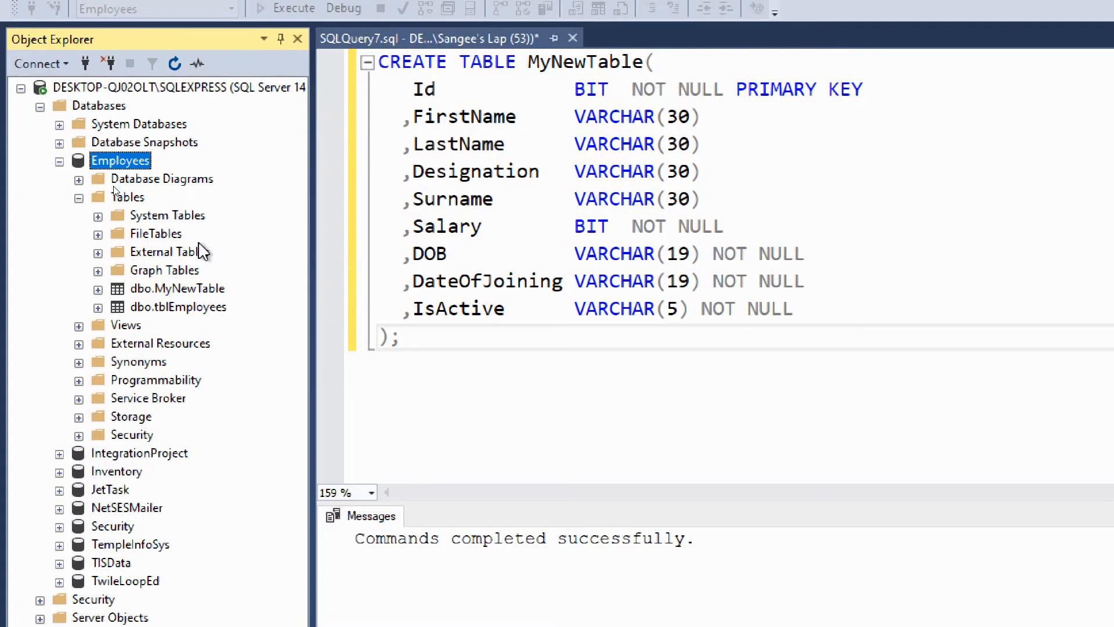
Step: Query the top 1000 rows of dbo.MyNewTable to confirm its nine empty columns
click(179, 288)
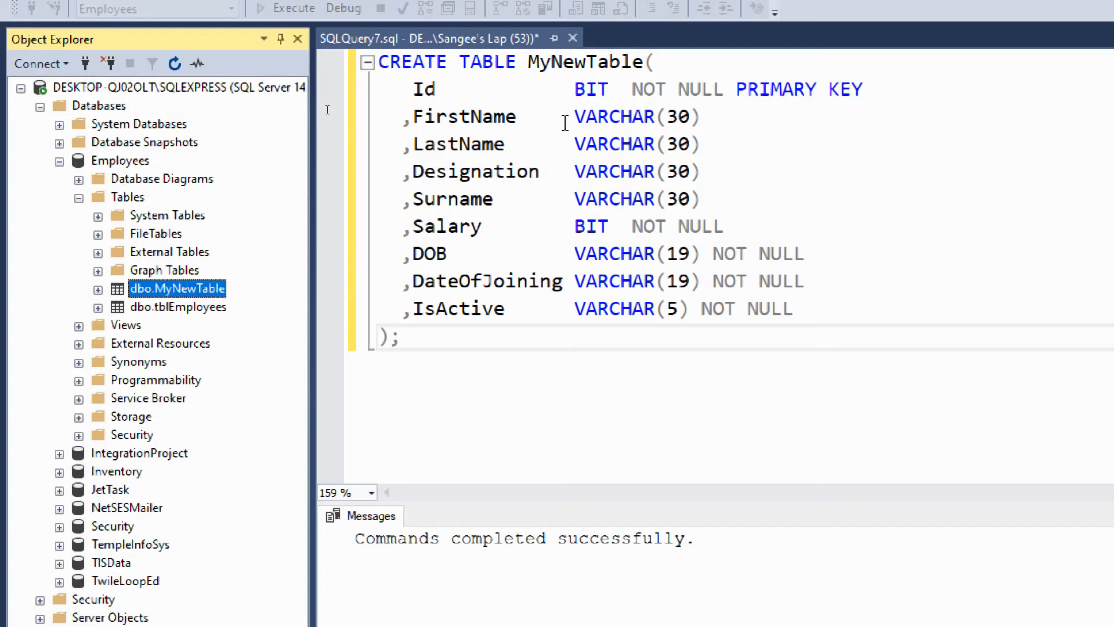
right_click(176, 287)
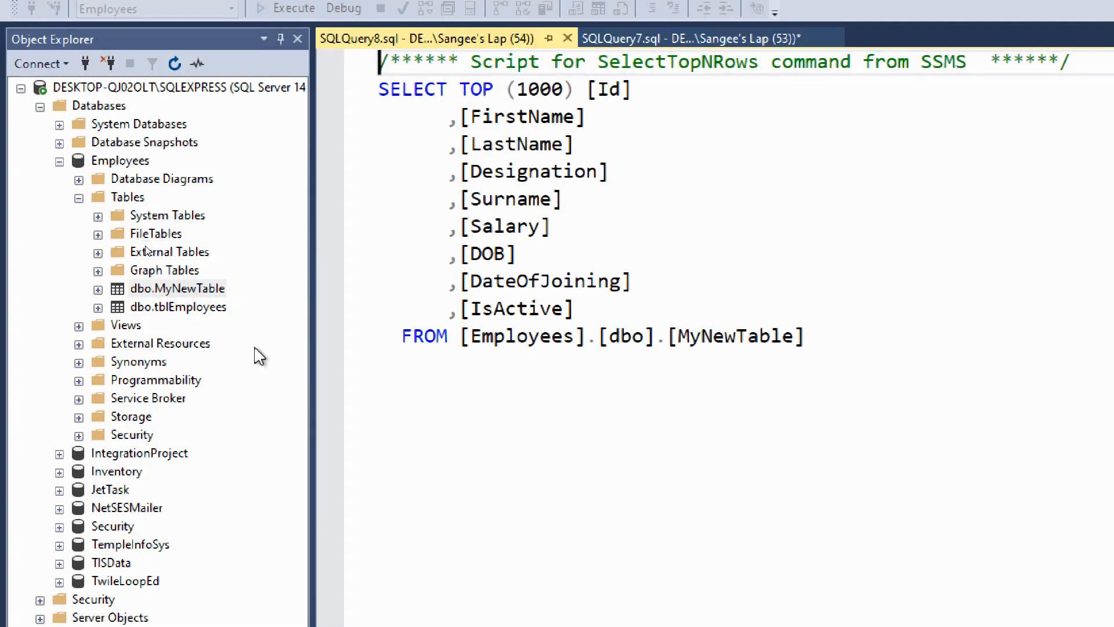
click(292, 8)
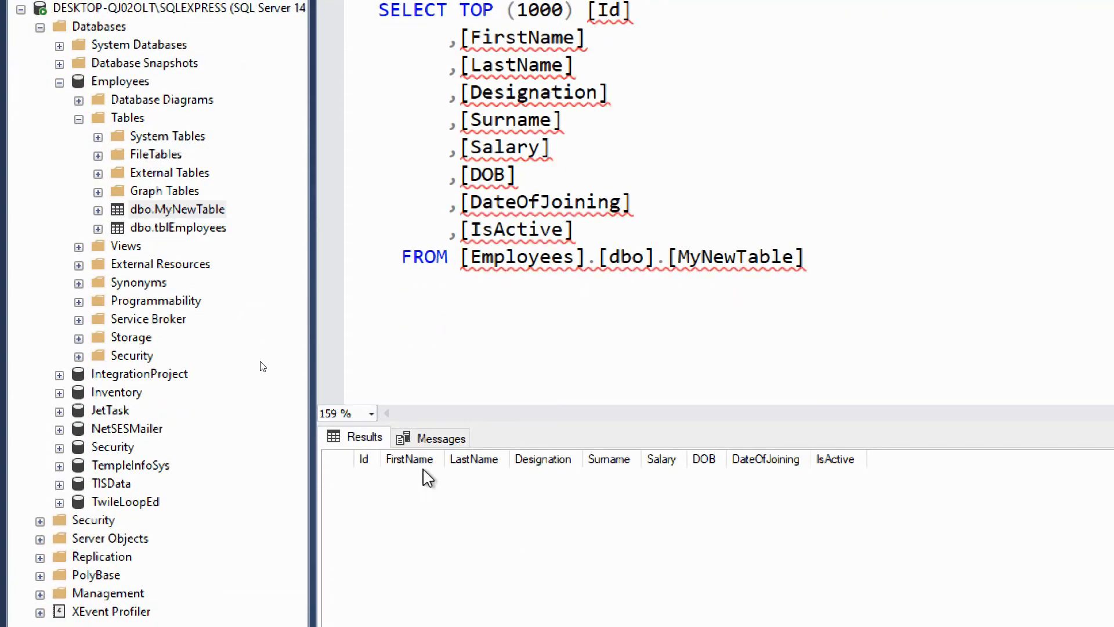